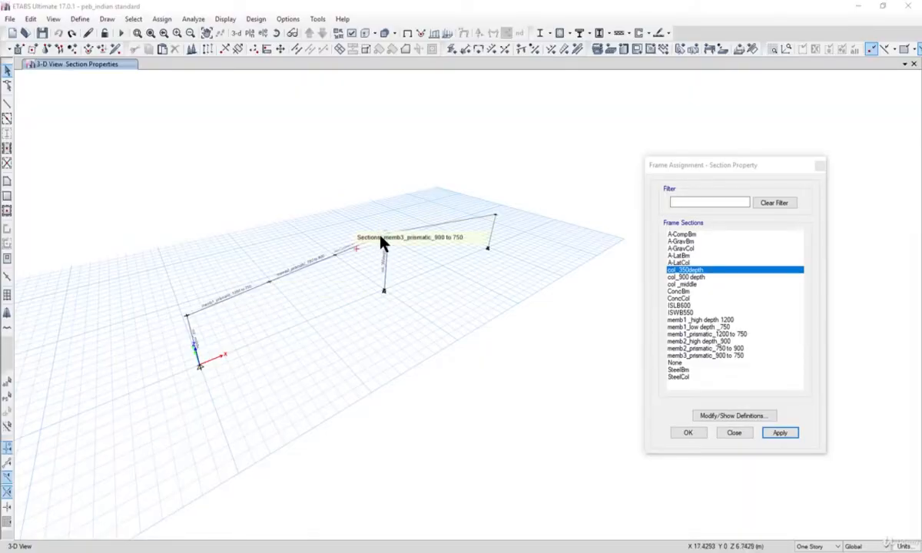
{"action": "mouse_move", "coordinate": [420, 237]}
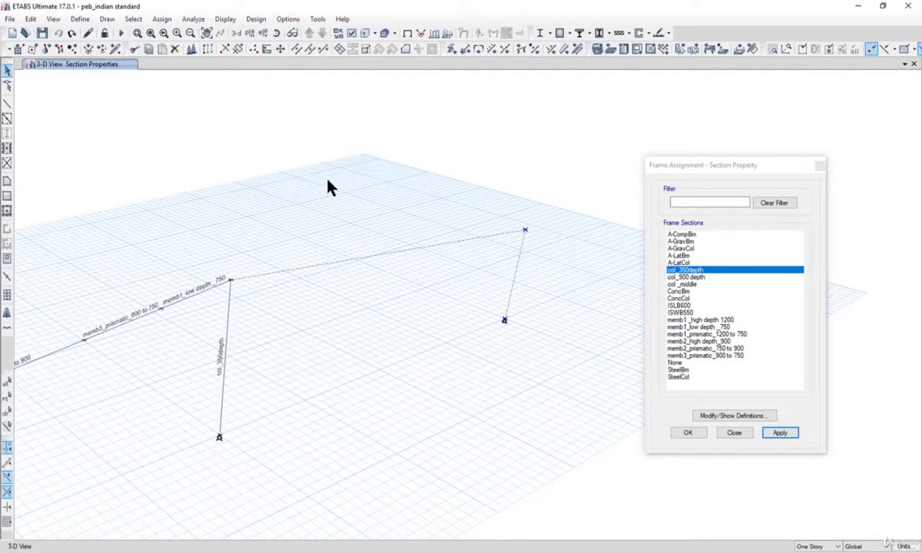
- Zoom in and window-select the half frame's 4 joints and 5 frame members
{"action": "left_click", "coordinate": [779, 432]}
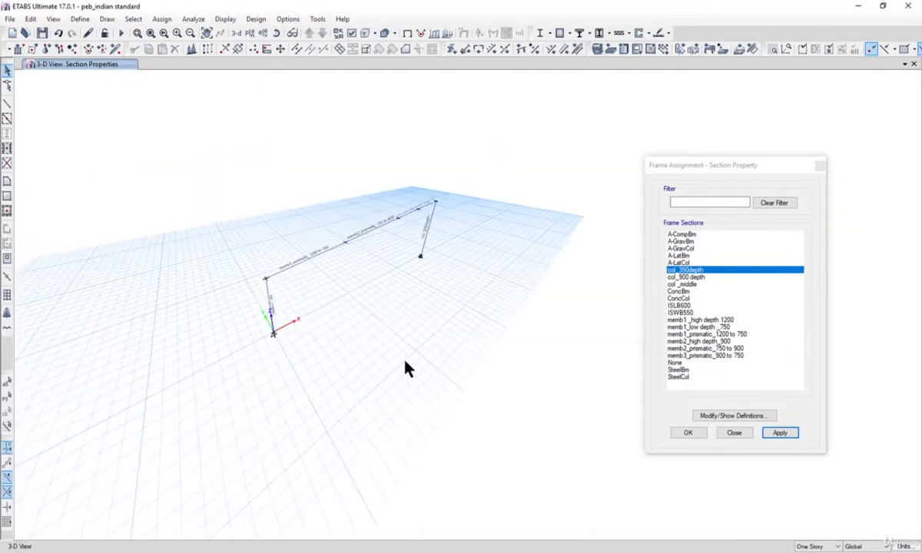
{"action": "mouse_move", "coordinate": [245, 232]}
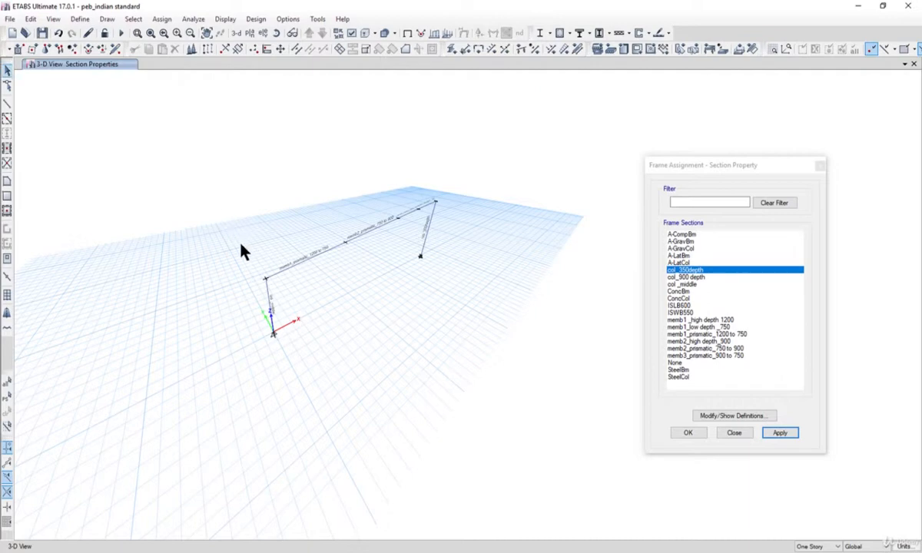
{"action": "left_click_drag", "start_coordinate": [242, 250], "coordinate": [321, 303]}
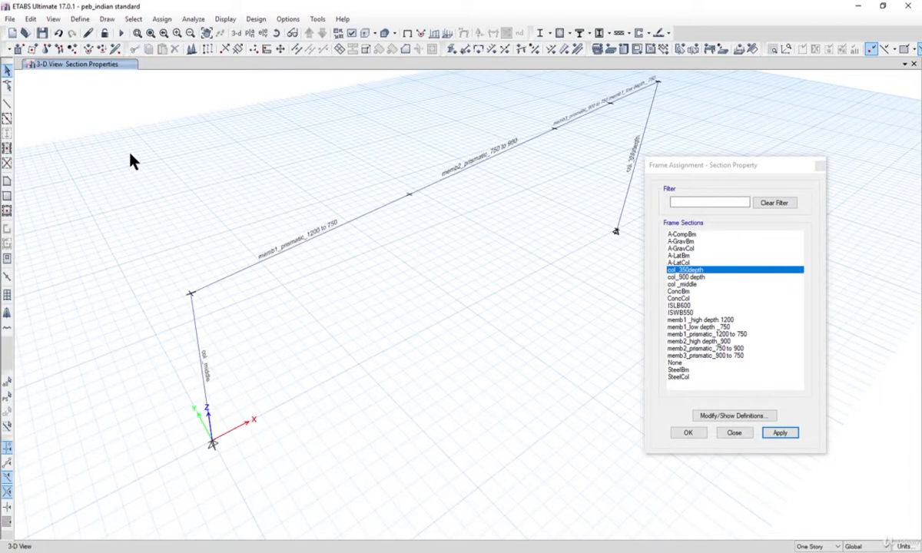
{"action": "left_click_drag", "start_coordinate": [131, 156], "coordinate": [283, 256]}
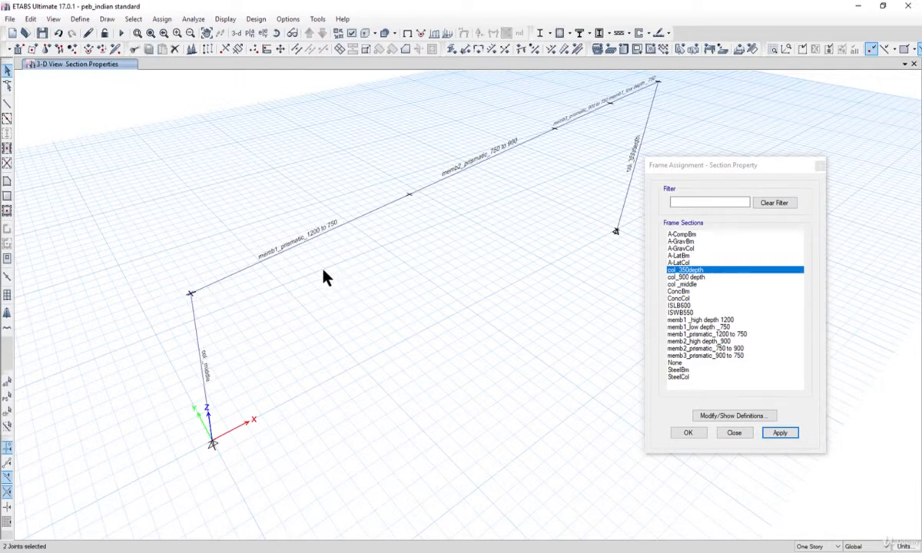
{"action": "mouse_move", "coordinate": [376, 307]}
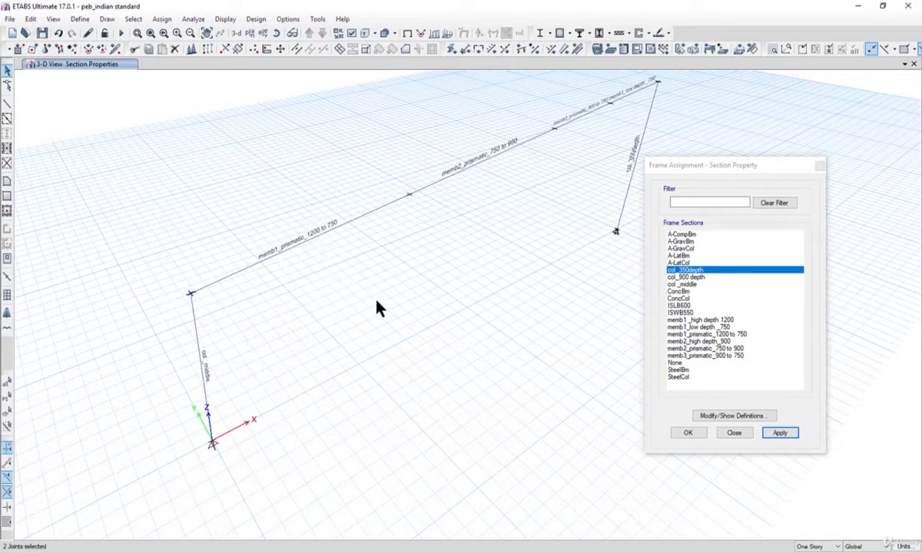
{"action": "left_click_drag", "start_coordinate": [240, 158], "coordinate": [376, 300]}
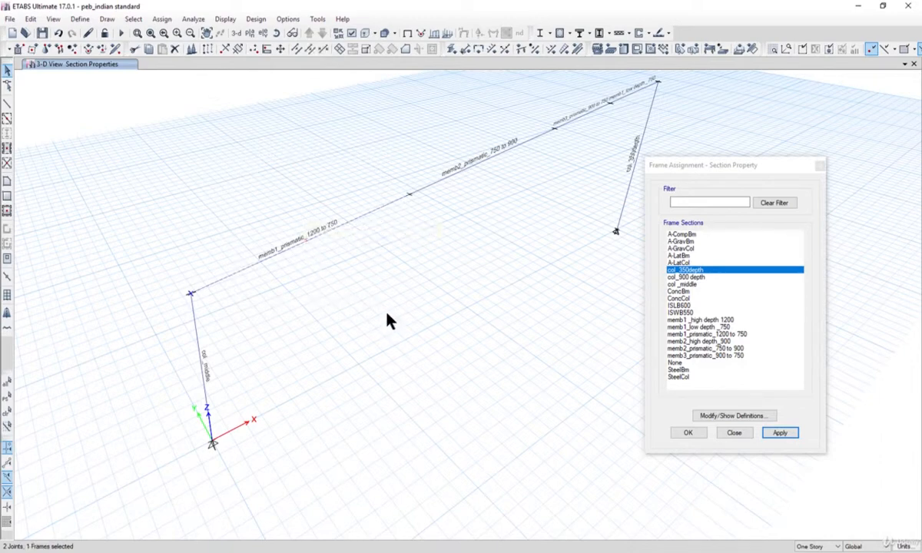
{"action": "left_click_drag", "start_coordinate": [242, 171], "coordinate": [388, 309]}
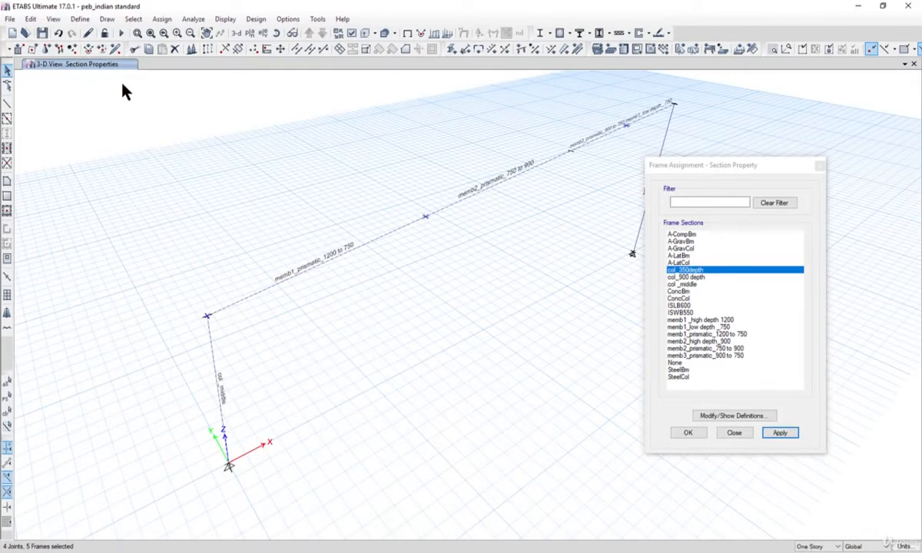
- Set a radial Replicate about X 20, Y 0 with angle 180° and 1 copy
{"action": "left_click", "coordinate": [29, 18]}
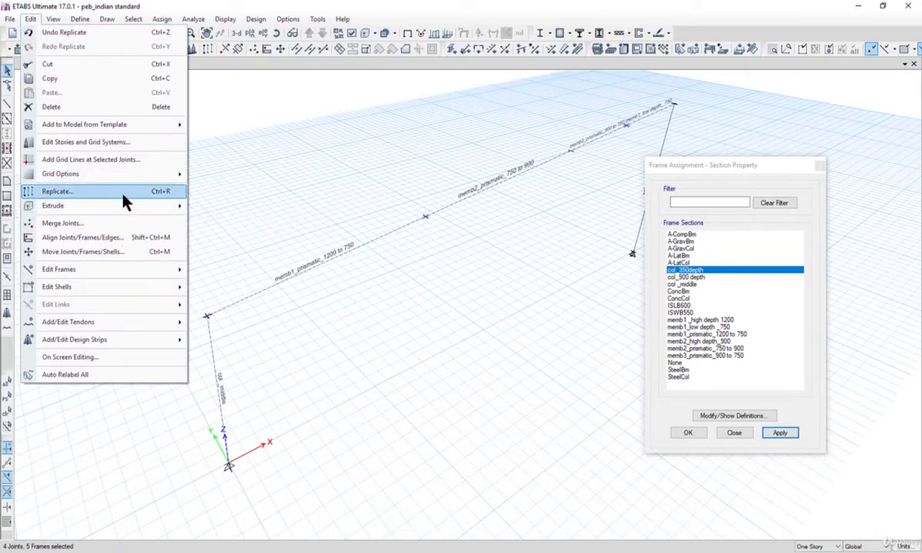
{"action": "left_click", "coordinate": [58, 192]}
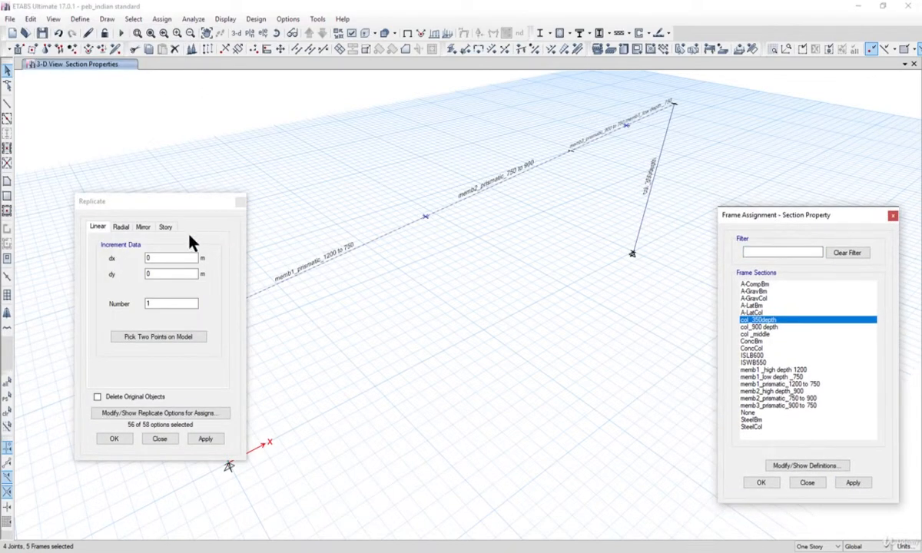
{"action": "left_click", "coordinate": [121, 227]}
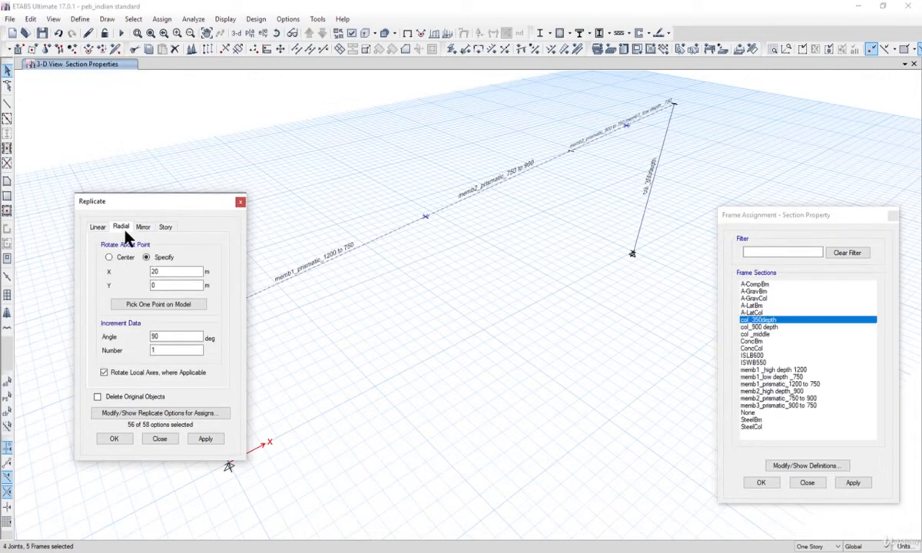
{"action": "mouse_move", "coordinate": [117, 268]}
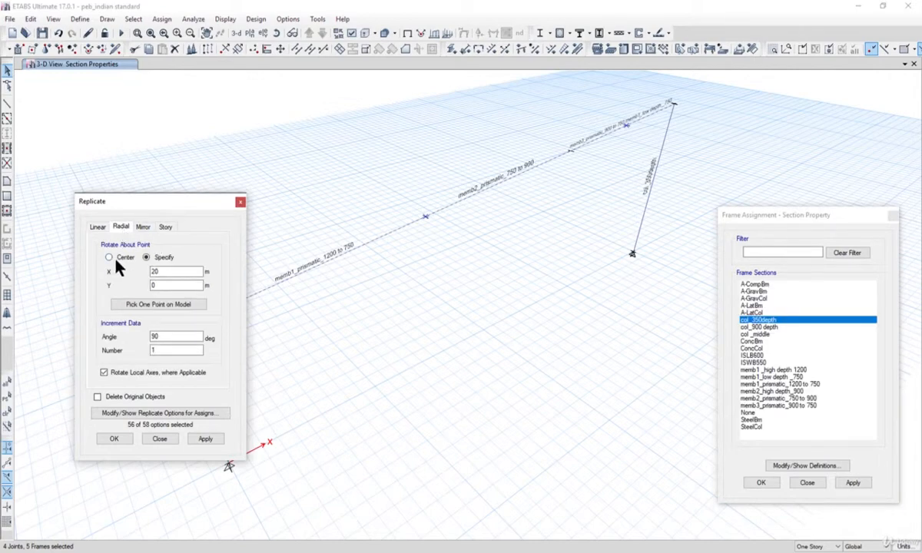
{"action": "left_click", "coordinate": [146, 256]}
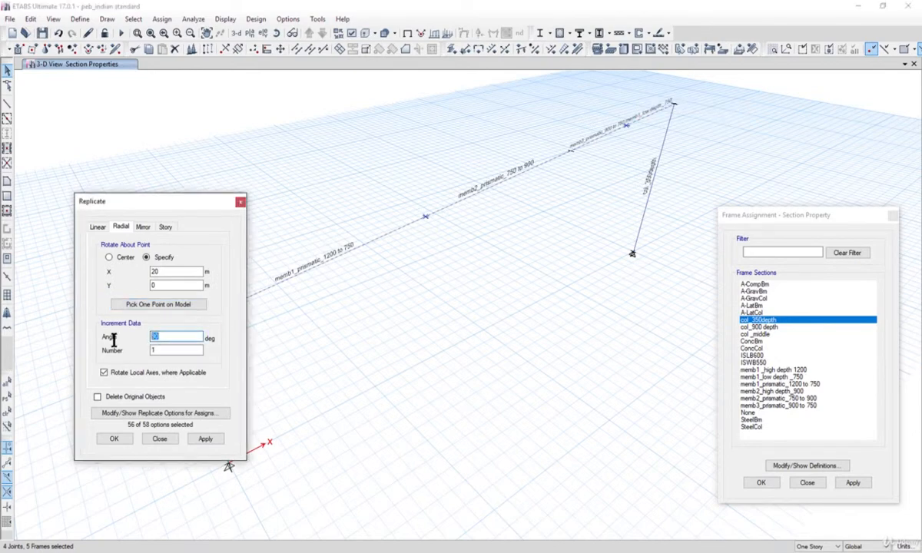
{"action": "type", "text": "180"}
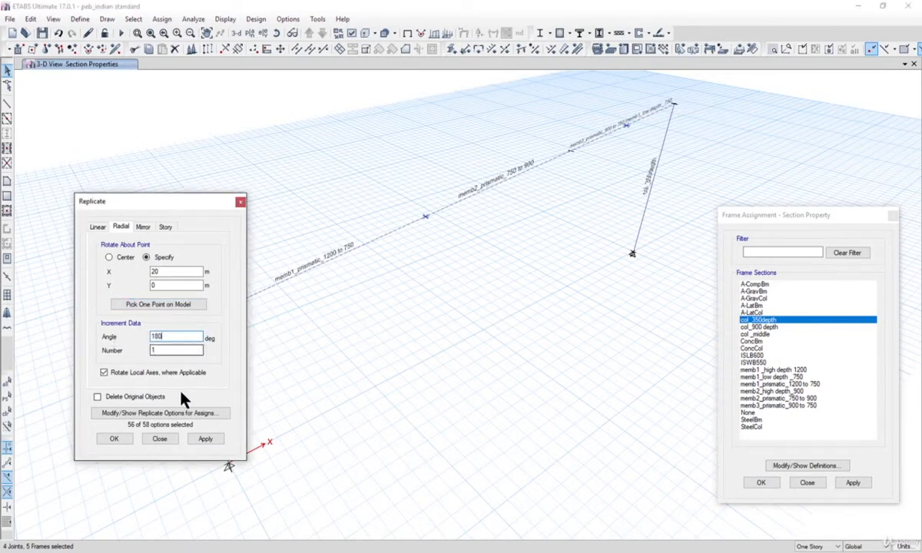
{"action": "left_click", "coordinate": [205, 439]}
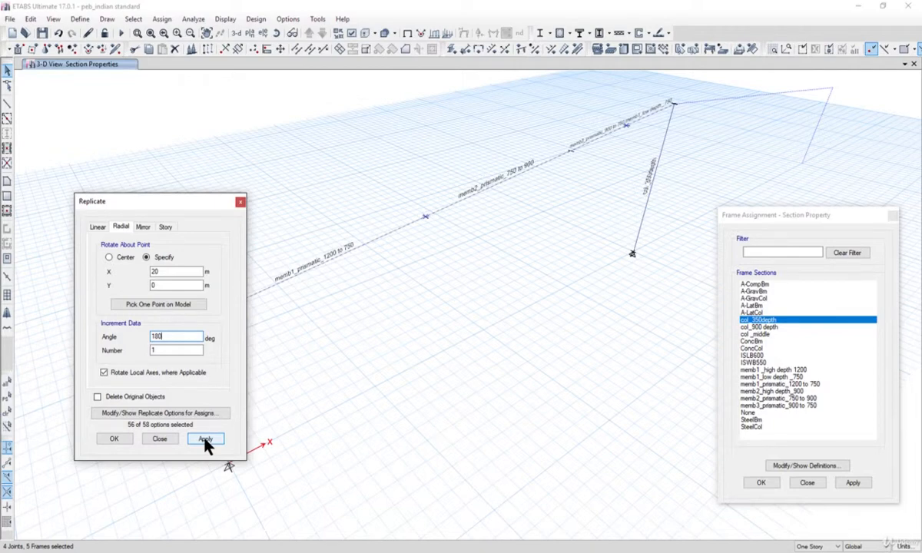
{"action": "left_click", "coordinate": [205, 439]}
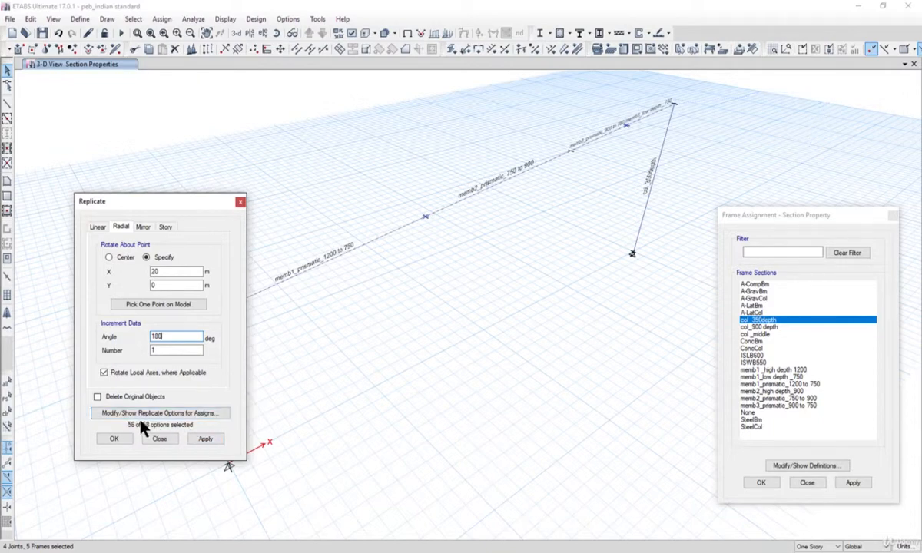
- Review the frame and link assignment copy options, then apply the 180° radial copy
{"action": "left_click", "coordinate": [159, 412]}
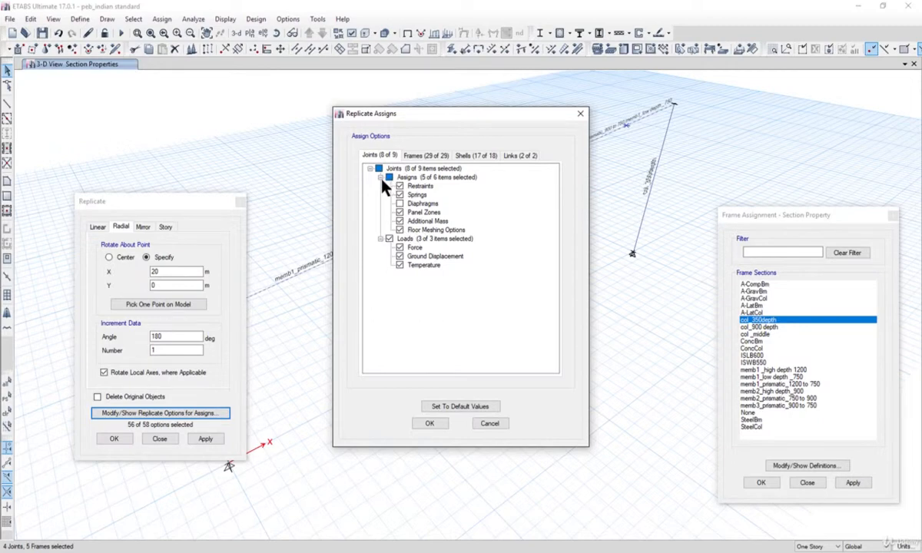
{"action": "left_click", "coordinate": [413, 155]}
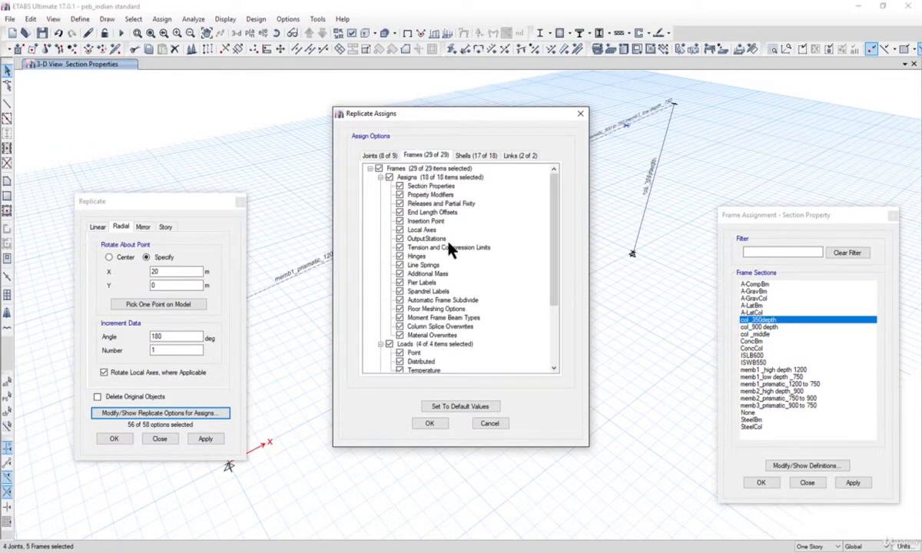
{"action": "left_click", "coordinate": [519, 155]}
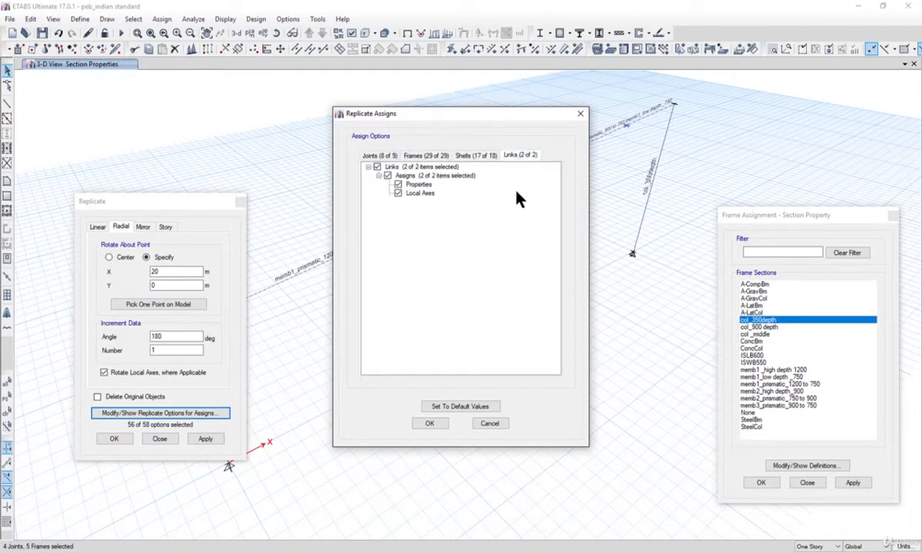
{"action": "left_click", "coordinate": [205, 439]}
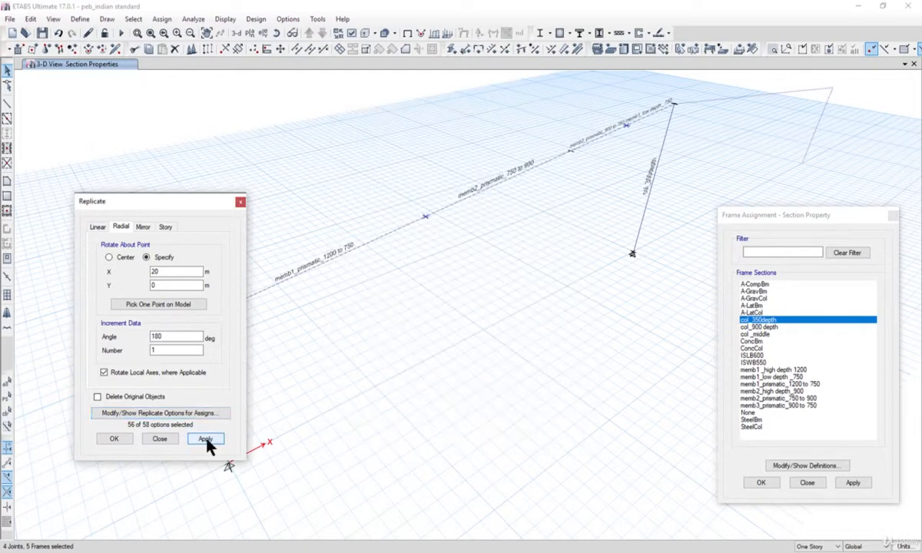
{"action": "left_click", "coordinate": [205, 438]}
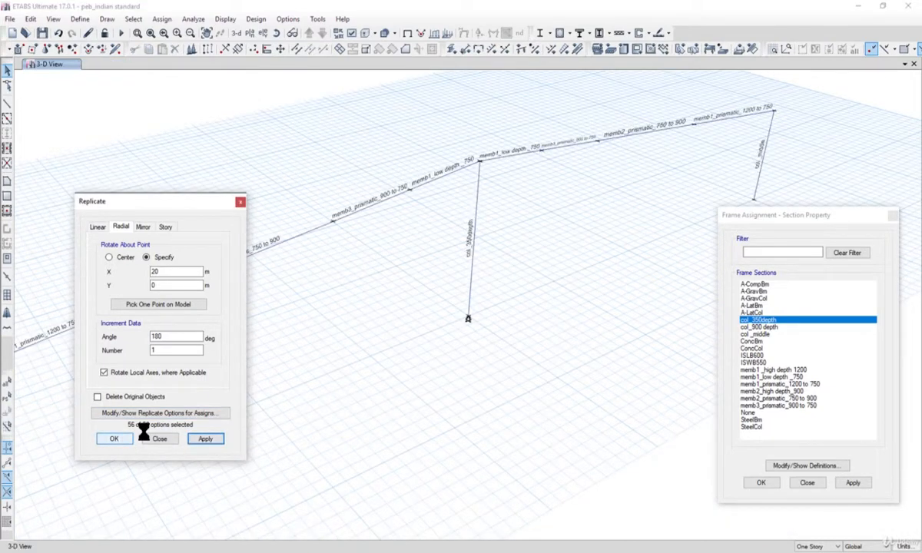
{"action": "left_click", "coordinate": [159, 439]}
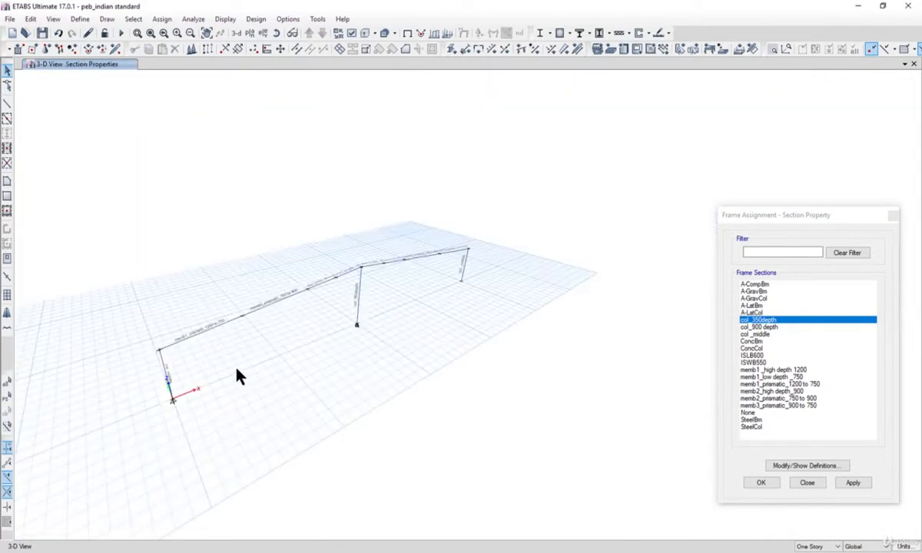
{"action": "mouse_move", "coordinate": [432, 321]}
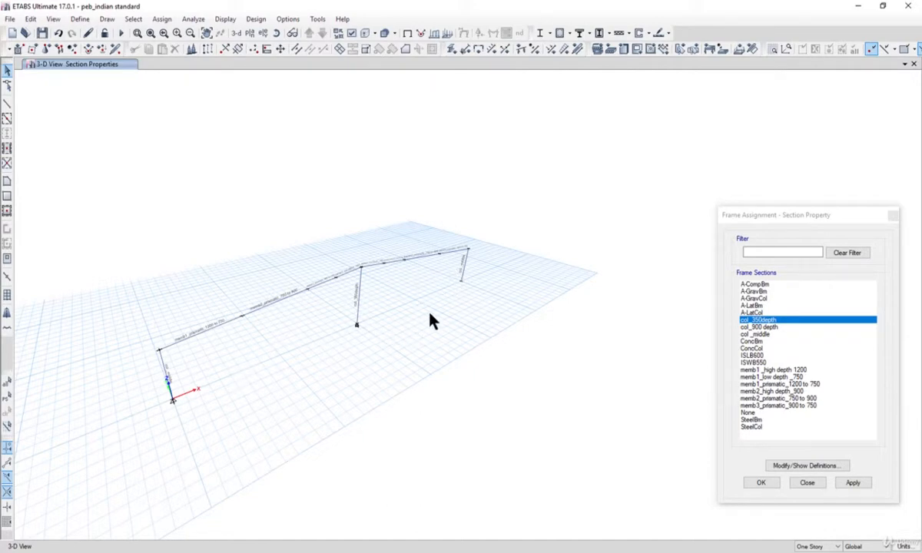